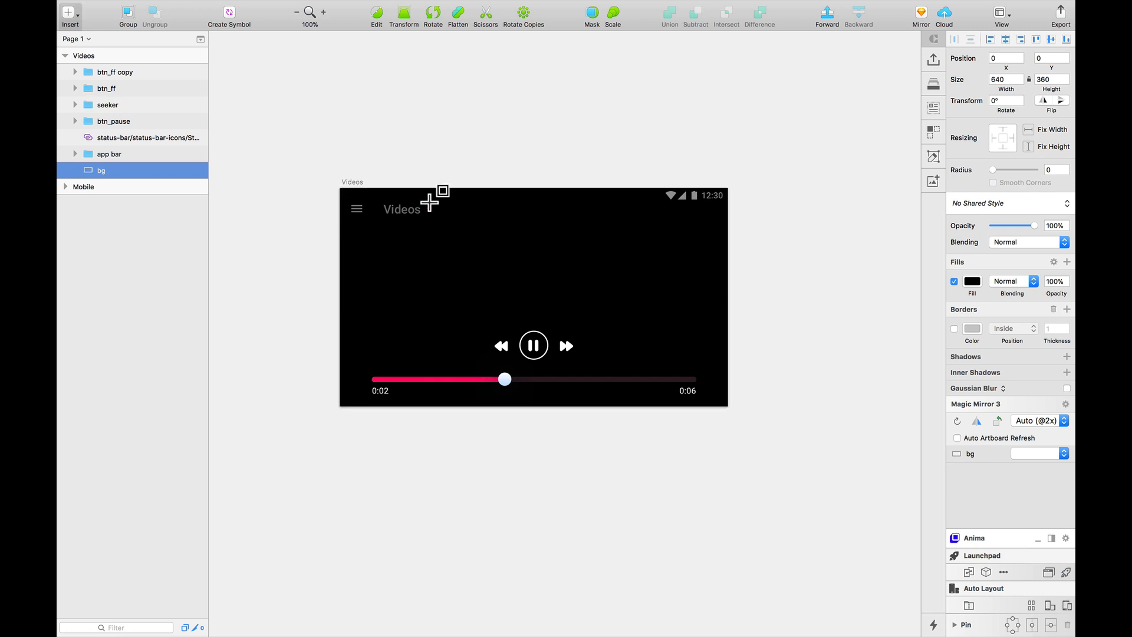
- Draw a 640 by 256 rectangle over the top of the Videos artboard and fill it black (000000)
left_click_drag(437, 191, 728, 343)
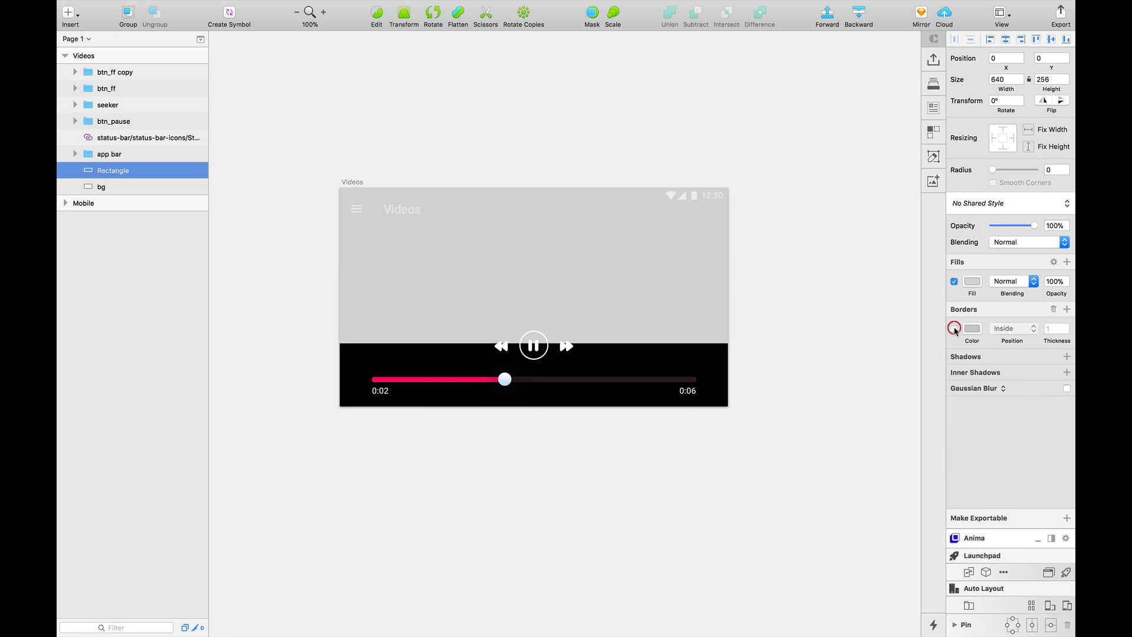
left_click(972, 281)
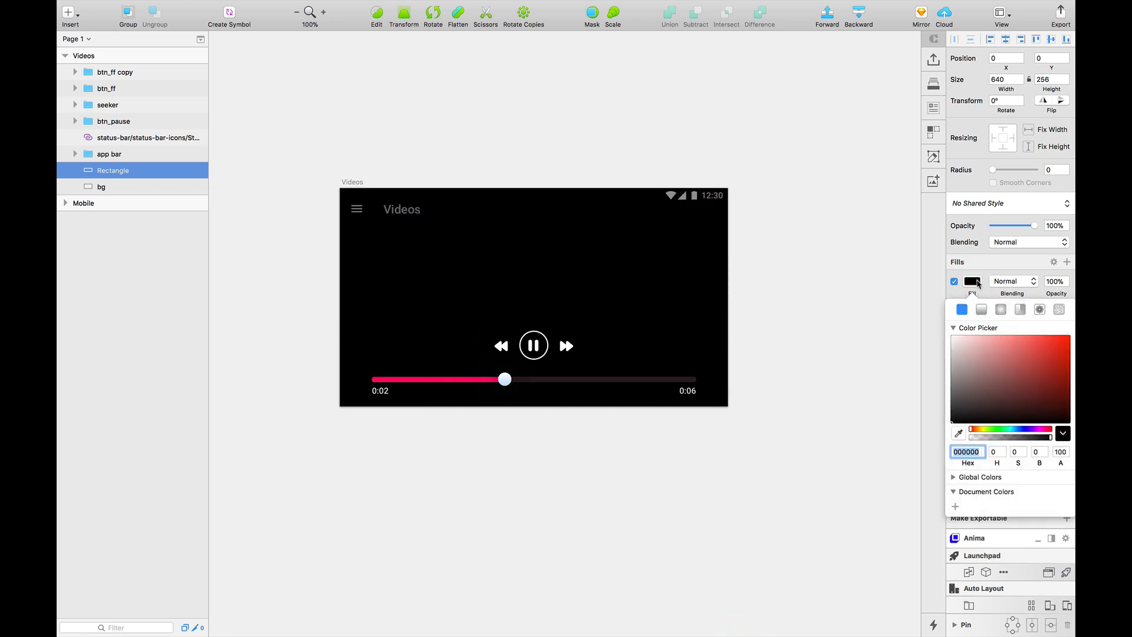
left_click(366, 6)
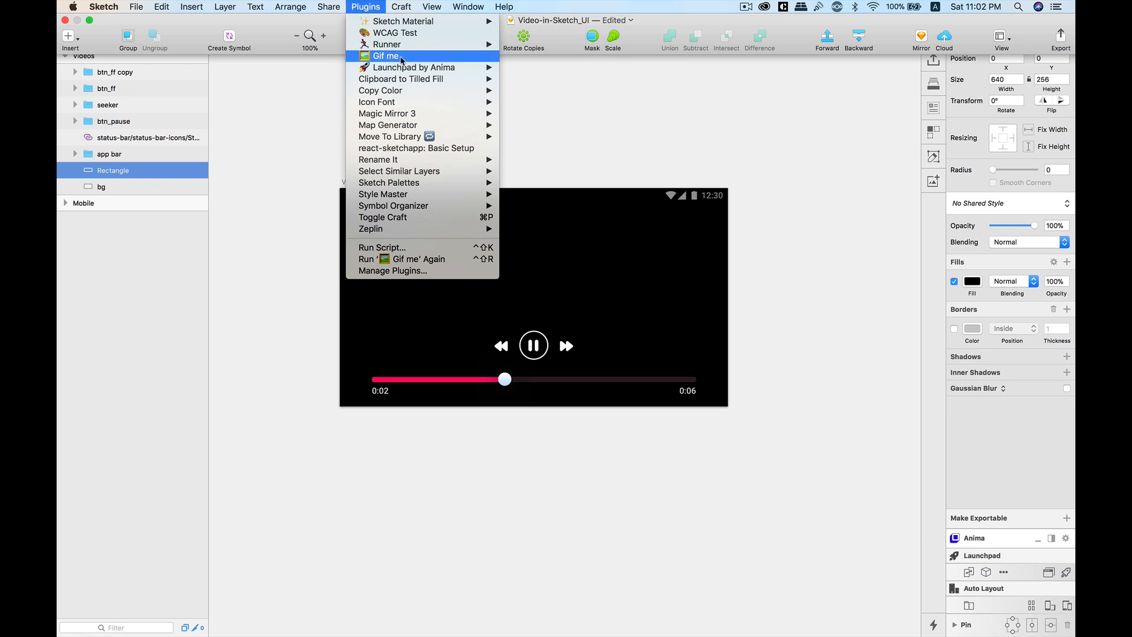
- Run the Gif.me plugin on the rectangle and pick the YouTube intro .mov file
left_click(386, 55)
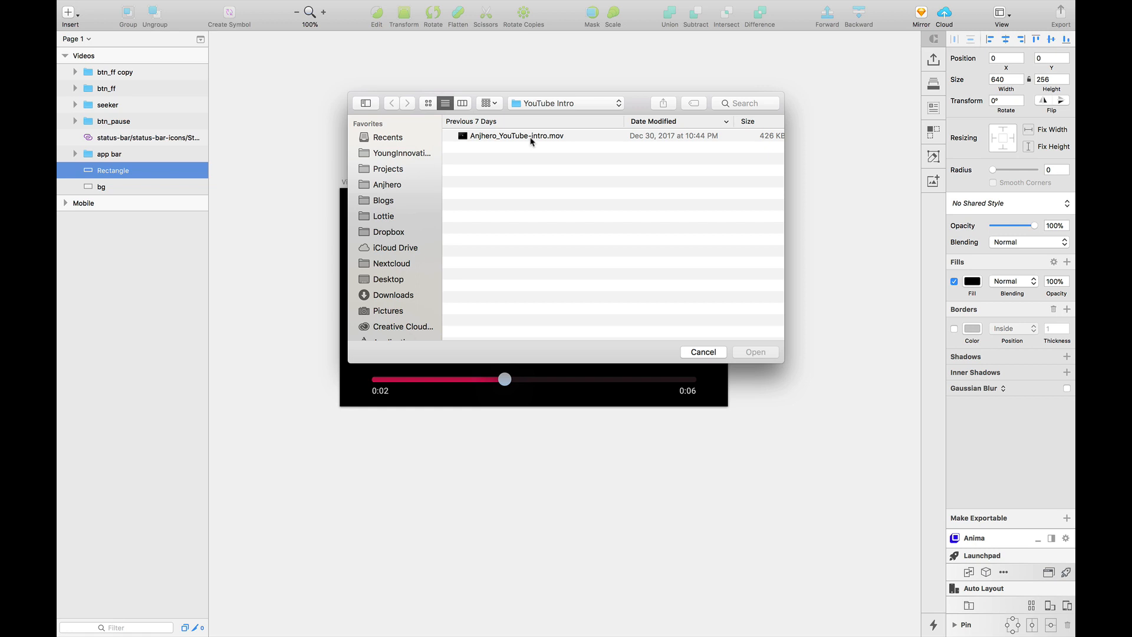
left_click(702, 351)
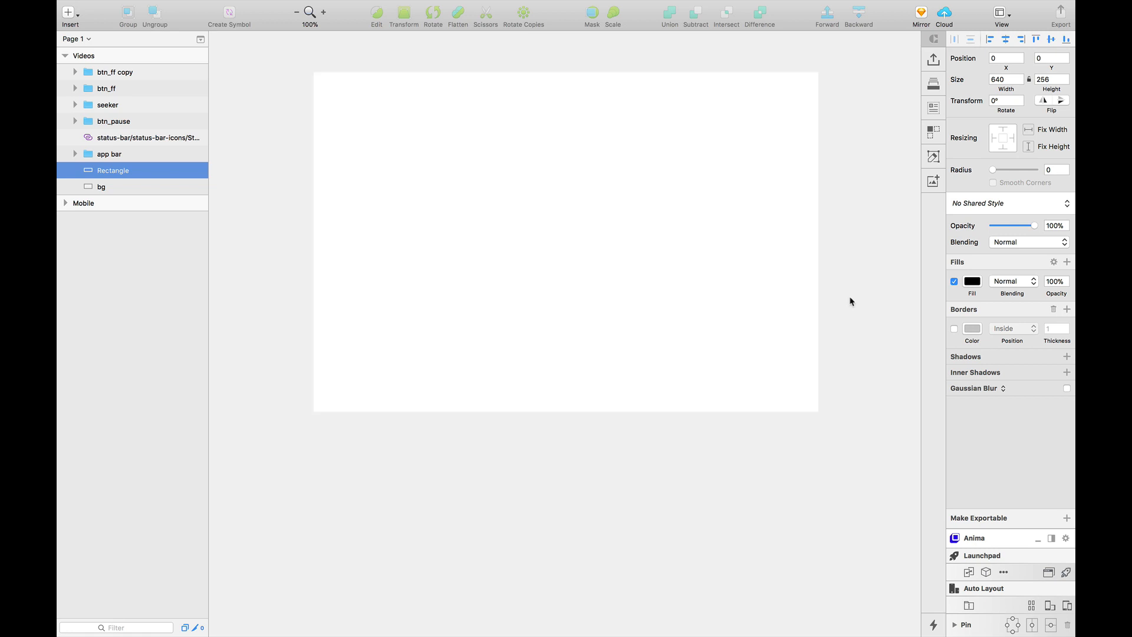
mouse_move(756, 341)
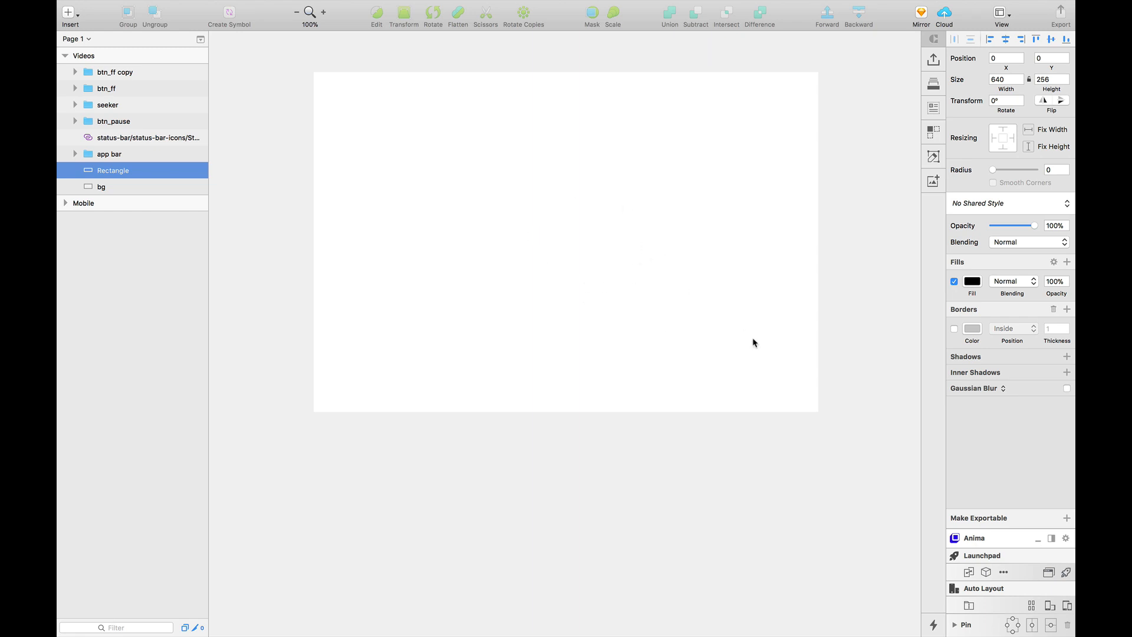
mouse_move(459, 242)
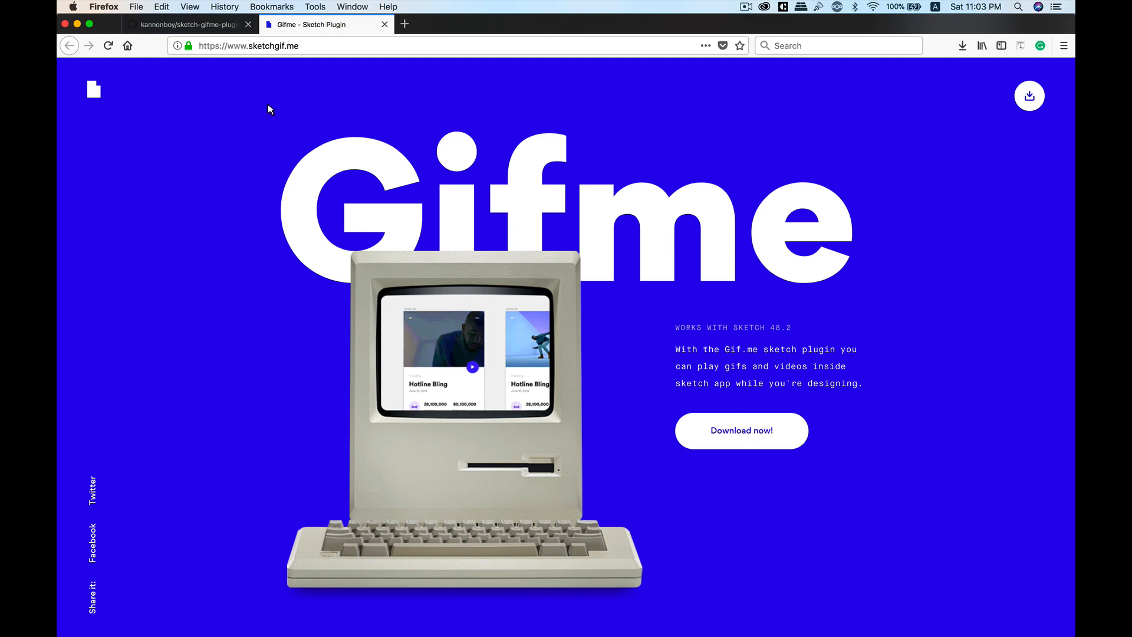
- Switch from the sketchgif.me site to the sketch-gifme-plugin GitHub repository in Firefox
left_click(238, 45)
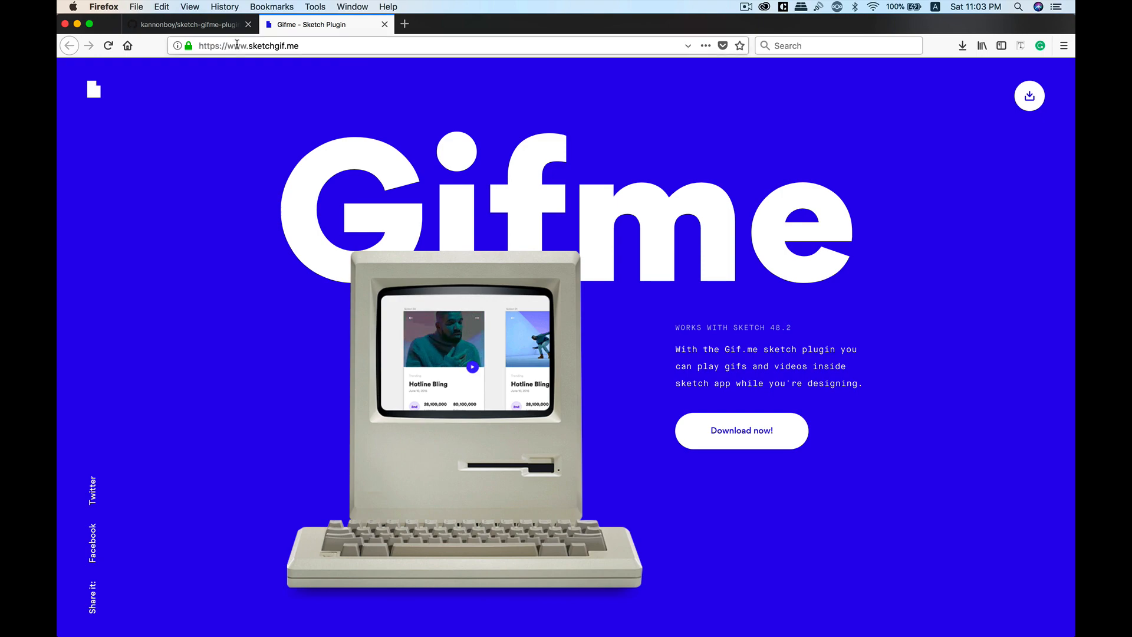
left_click(188, 23)
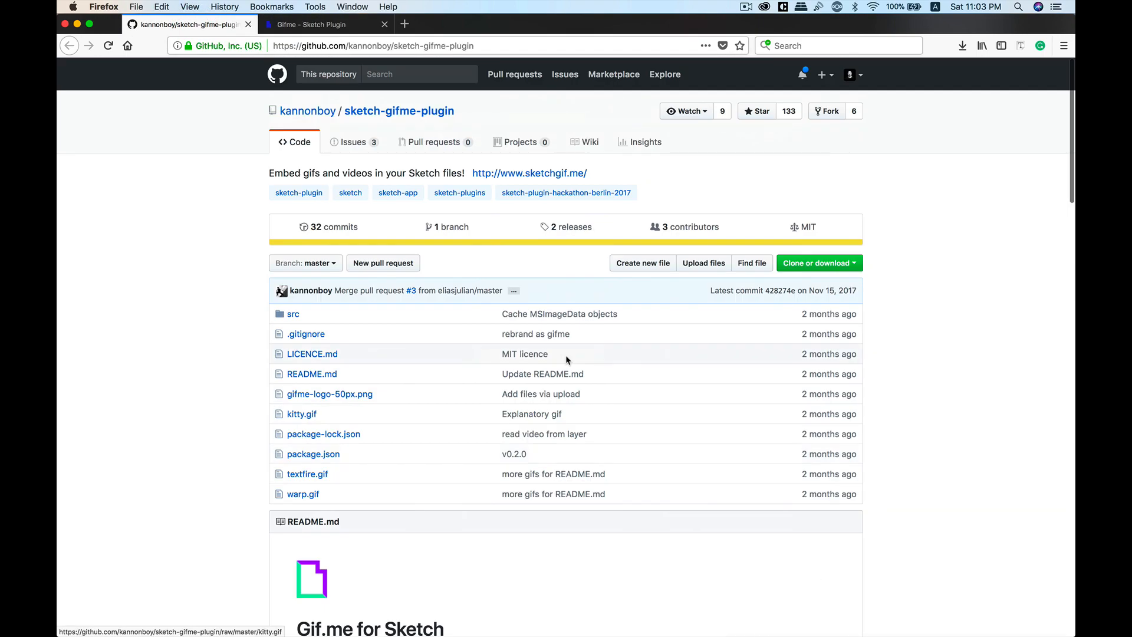
scroll("down", 3)
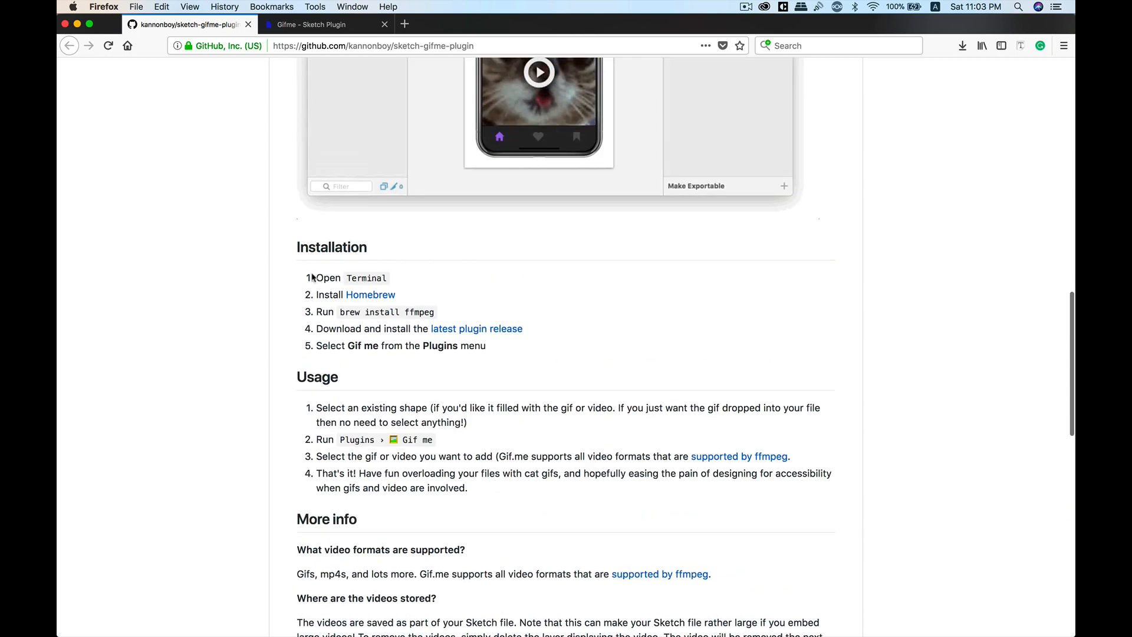
left_click_drag(312, 277, 497, 354)
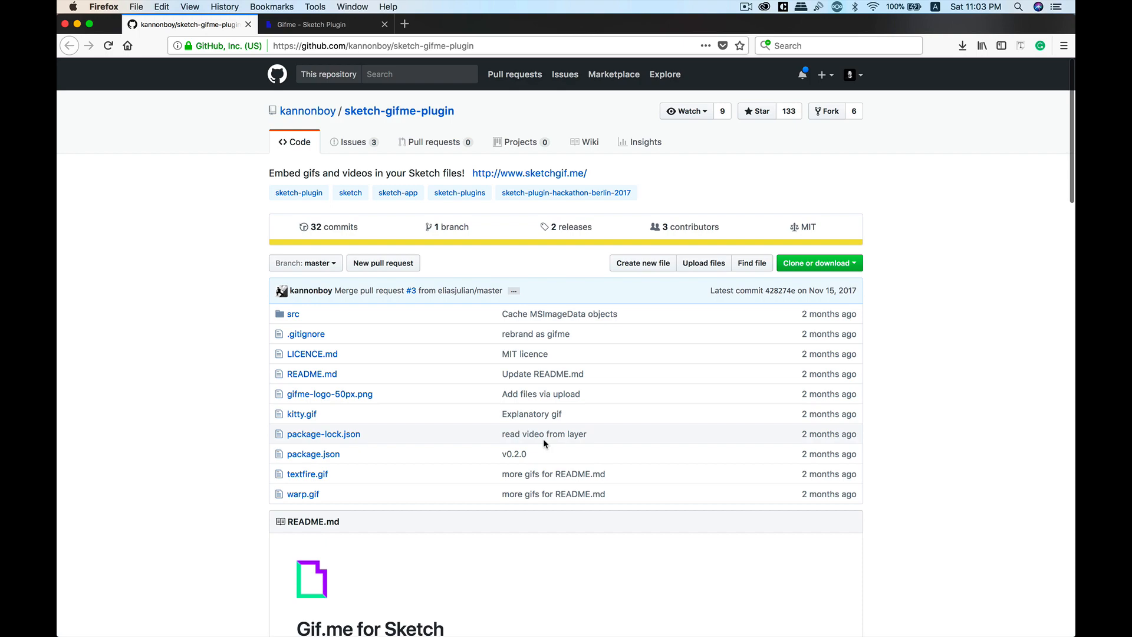
scroll("down", 3)
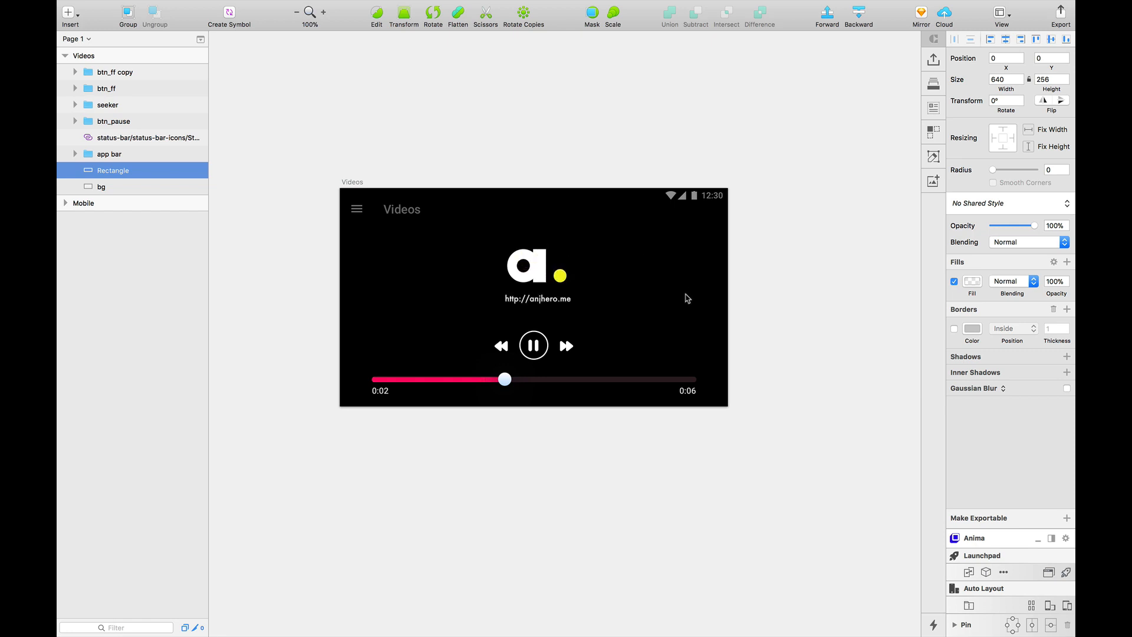
- Select the Rectangle layer so the embedded intro video plays inside it
left_click(193, 171)
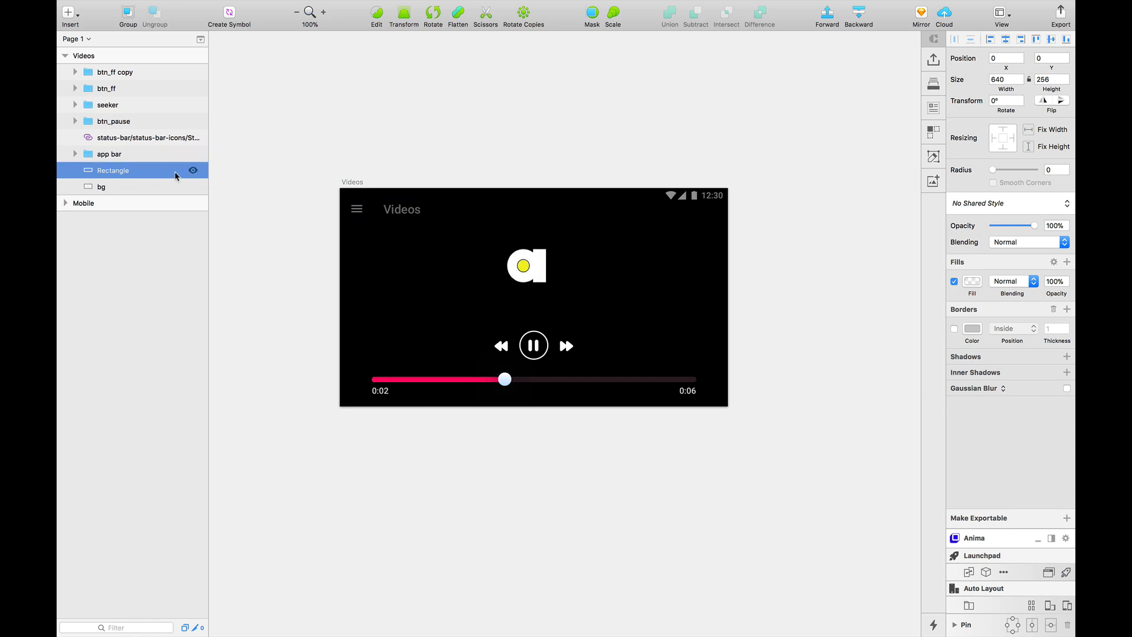